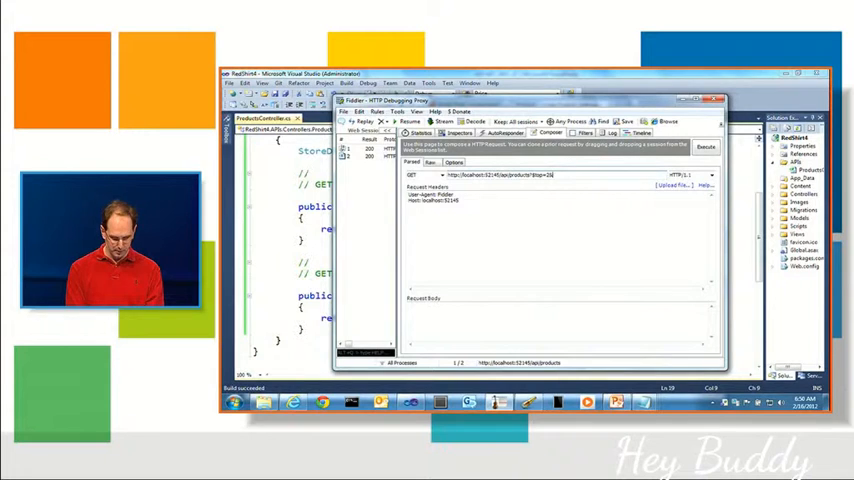
Step: Append &skip=0 and &orderby= query options to the products GET URL in Composer
{"action": "type", "text": "&skip=0"}
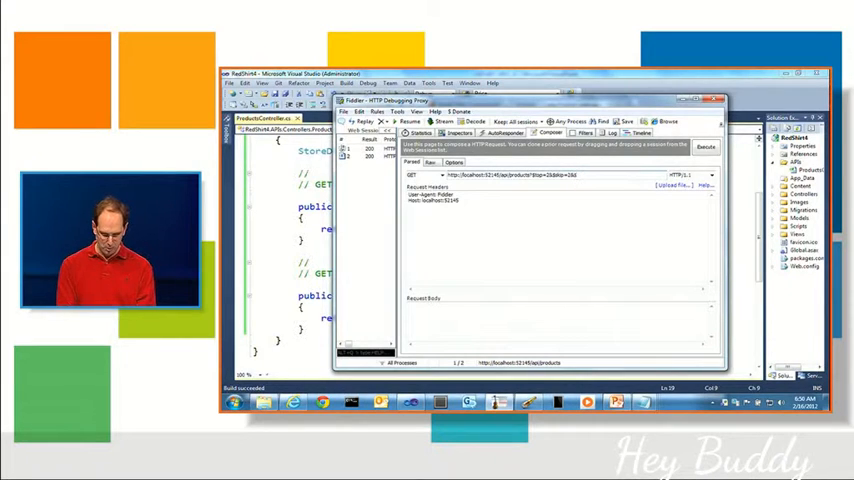
{"action": "type", "text": "&orderby="}
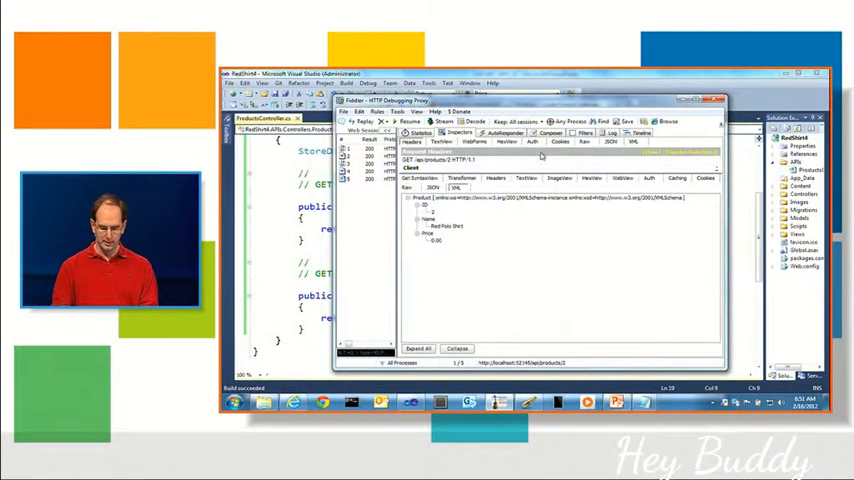
Step: Select the /api/products/2 session to inspect its Red Polo Shirt XML response
{"action": "left_click", "coordinate": [548, 132]}
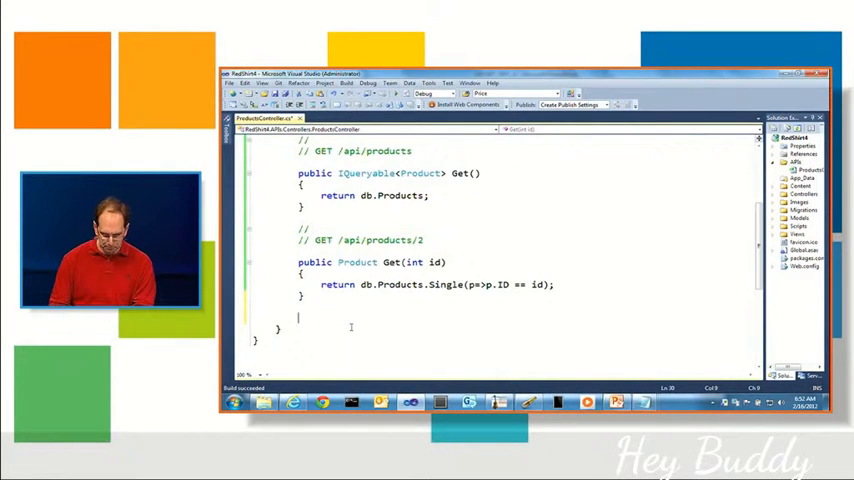
Step: Write a '// POST /api/products' comment and a Post(Product p) method calling db.Products.Add
{"action": "type", "text": "// Po"}
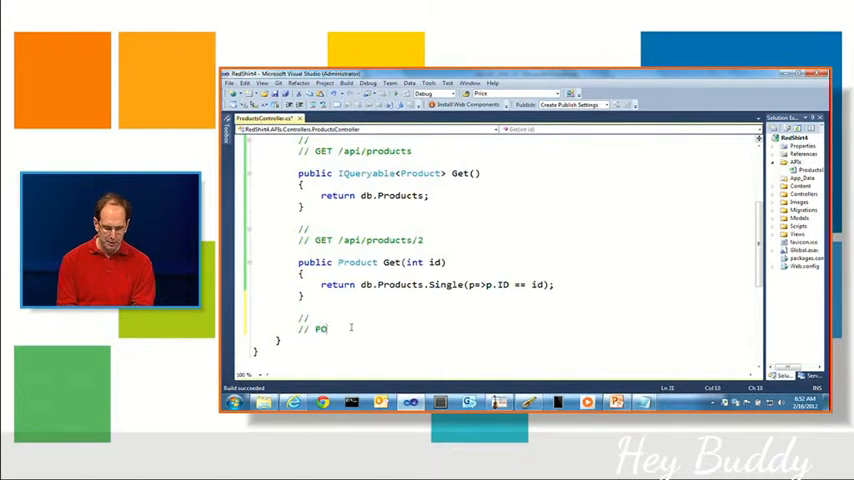
{"action": "type", "text": "ST /api/p"}
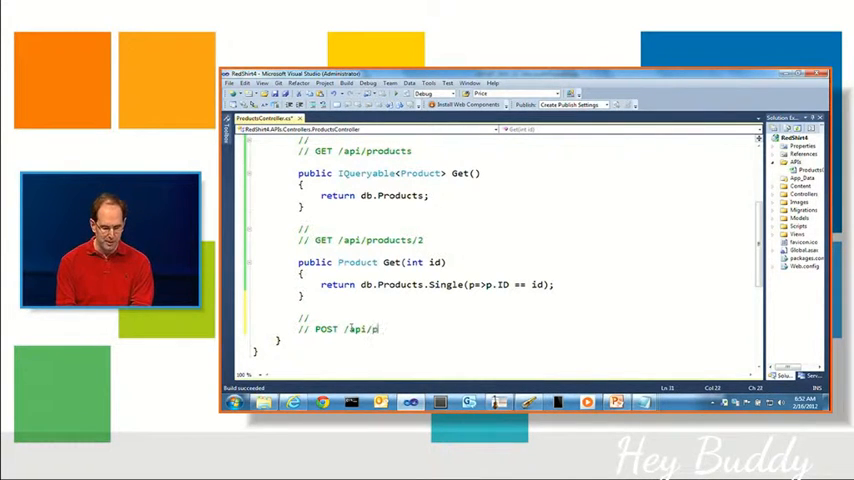
{"action": "type", "text": "roducts"}
{"action": "type", "text": "public Product Prodi"}
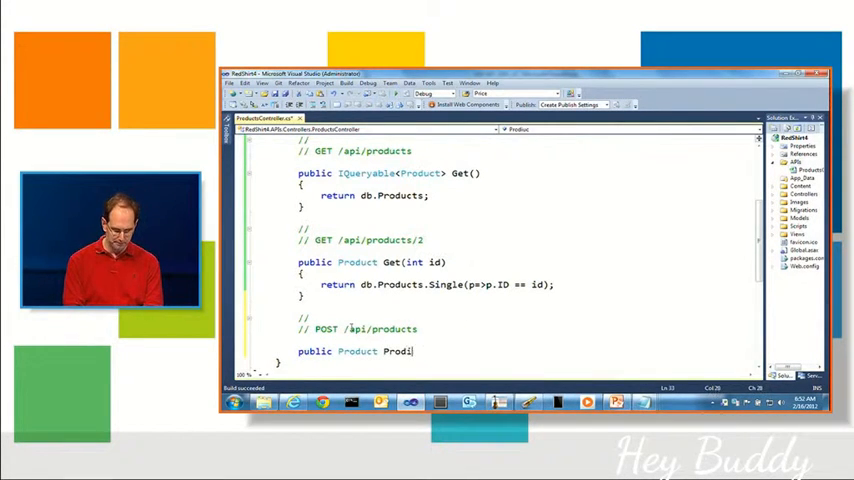
{"action": "type", "text": "Pu"}
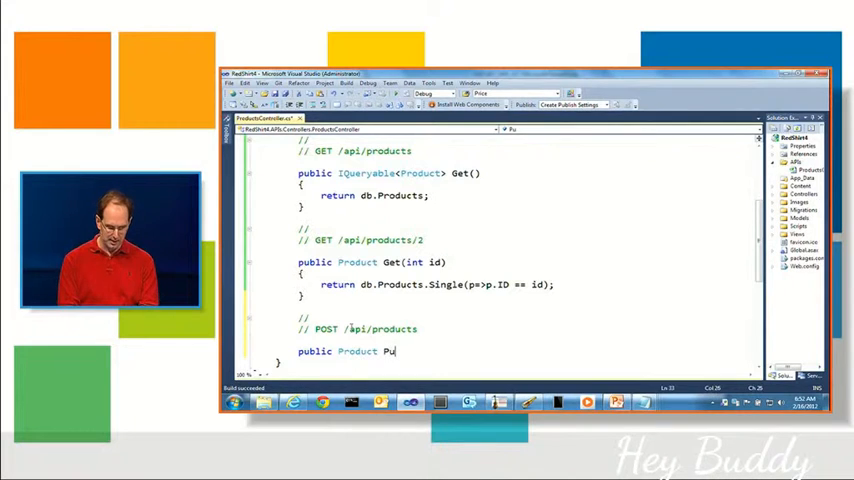
{"action": "type", "text": "st("}
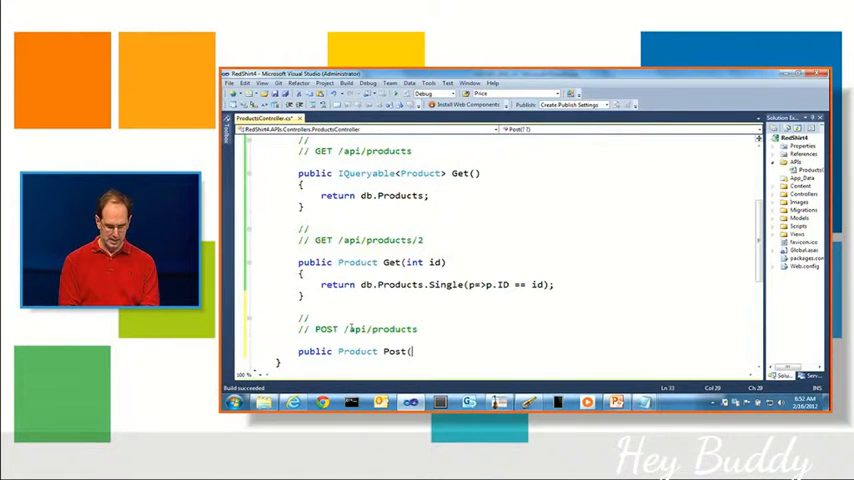
{"action": "type", "text": "Product p)"}
{"action": "type", "text": "{"}
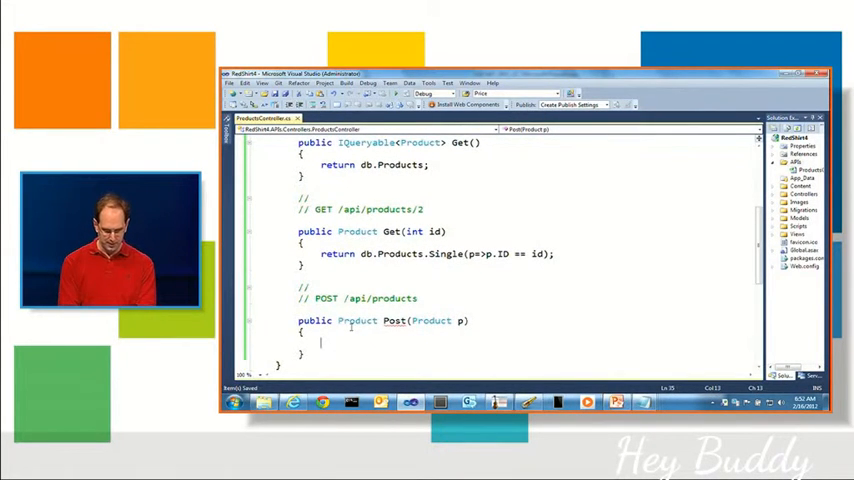
{"action": "type", "text": "db.Products.A"}
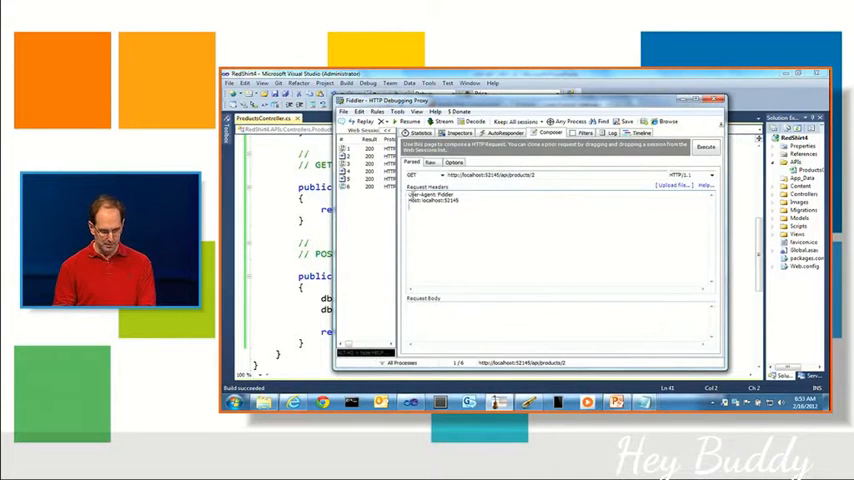
Step: Compose a POST with a JSON "Name" body and a Content-Type: application/json header
{"action": "left_click", "coordinate": [440, 175]}
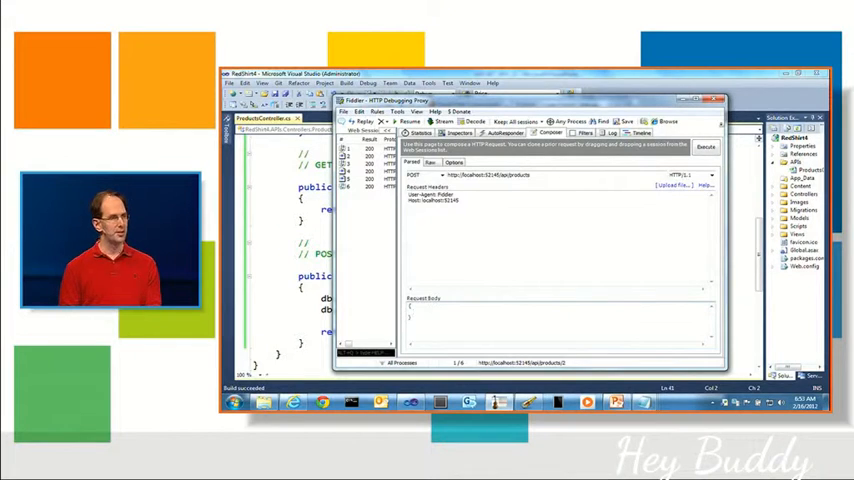
{"action": "type", "text": "\"Name\":\"Den Haag Rocks\","}
{"action": "type", "text": "Content-Type: al"}
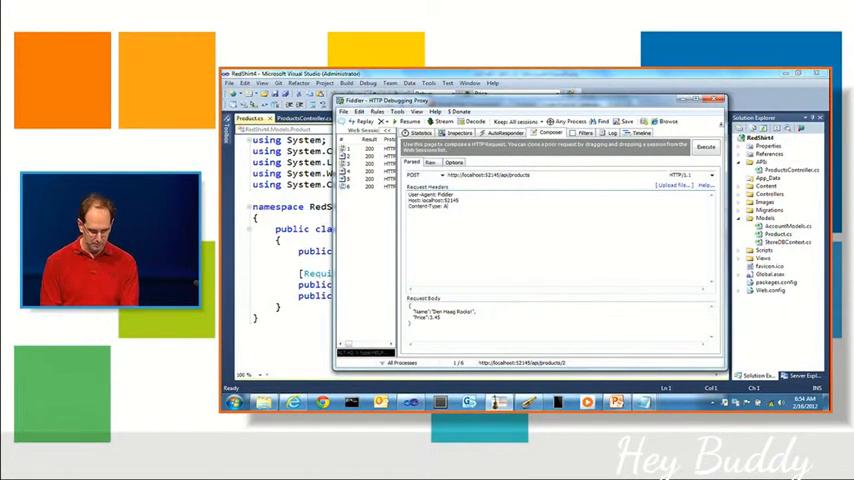
{"action": "type", "text": "application/json"}
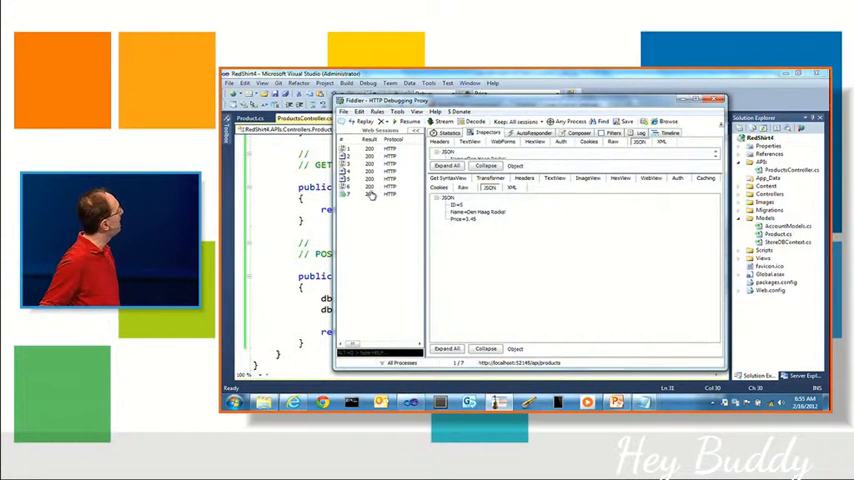
Step: Open the new session's JSON response showing Den Haag Rocks created with ID 5
{"action": "left_click", "coordinate": [370, 194]}
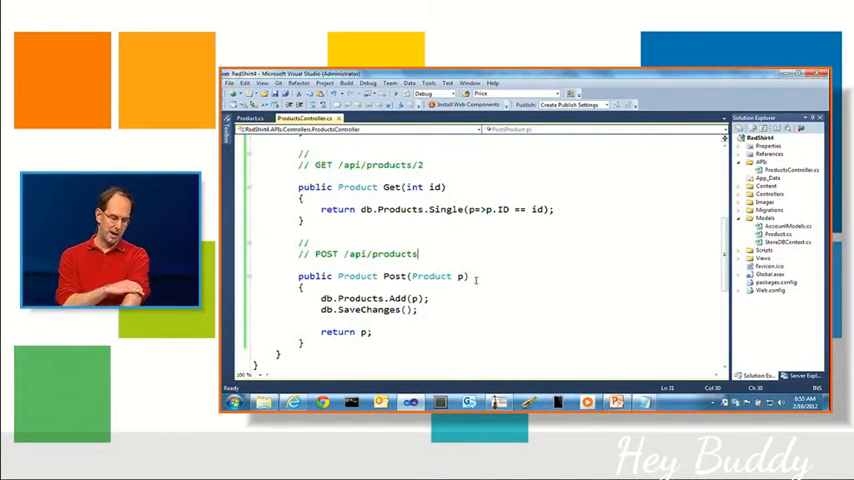
Step: Build the result as a new HttpResponseMessage<Product> with HttpStatusCode.Created
{"action": "scroll", "scroll_direction": "down", "scroll_amount": 3}
{"action": "type", "text": "var result"}
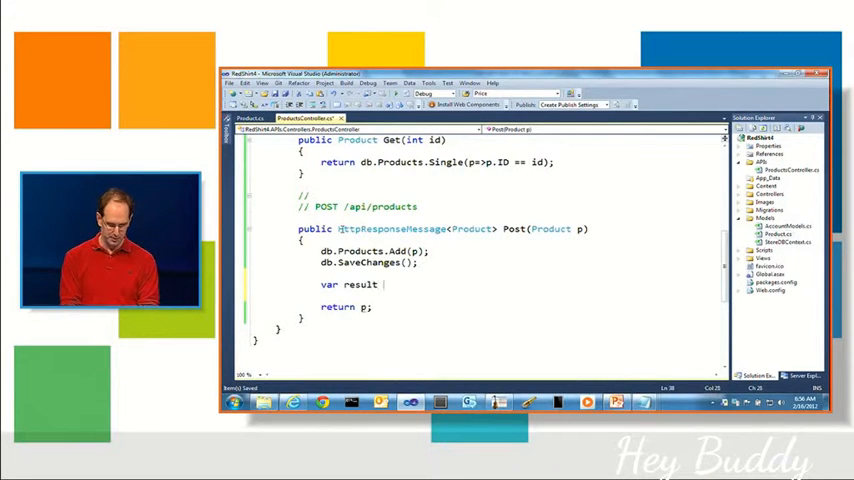
{"action": "type", "text": "= new HttpResponseMessage<Product>(p,"}
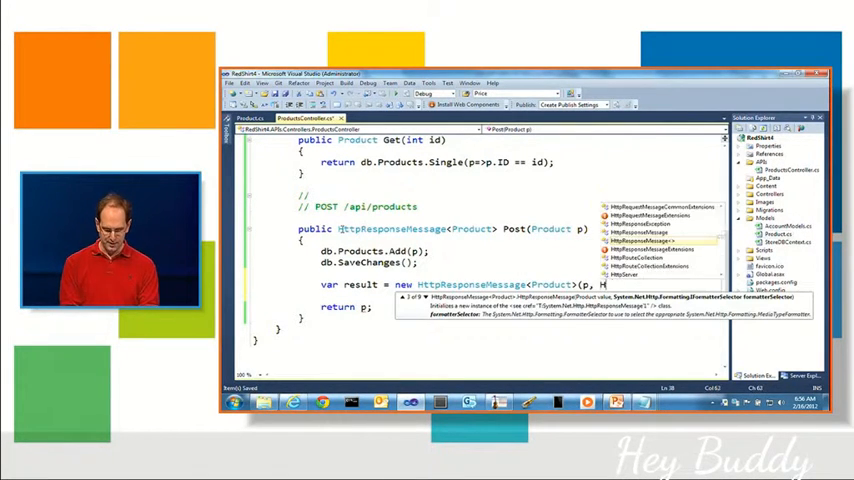
{"action": "type", "text": "HttpStatusCode.Created"}
{"action": "type", "text": "result.Headers.Location ="}
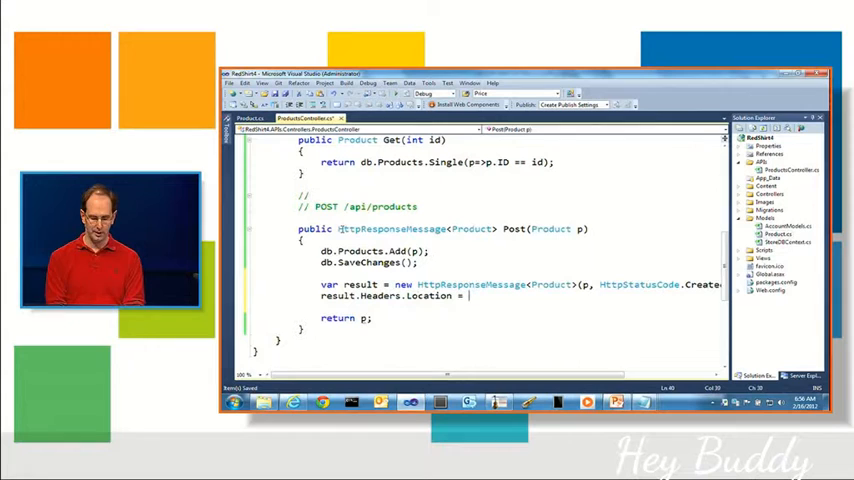
Step: Set result's Location header to a new Uri for /api/products/ plus p.ID
{"action": "type", "text": "new"}
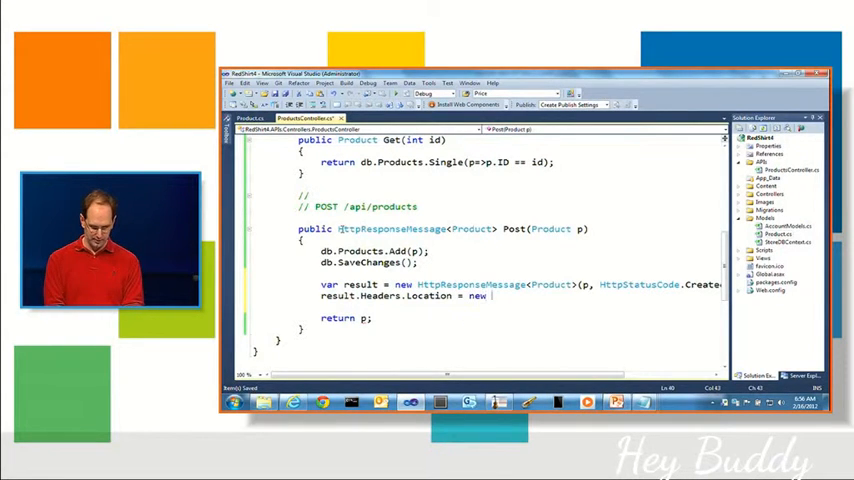
{"action": "type", "text": "Uri(Request.RequestUri,"}
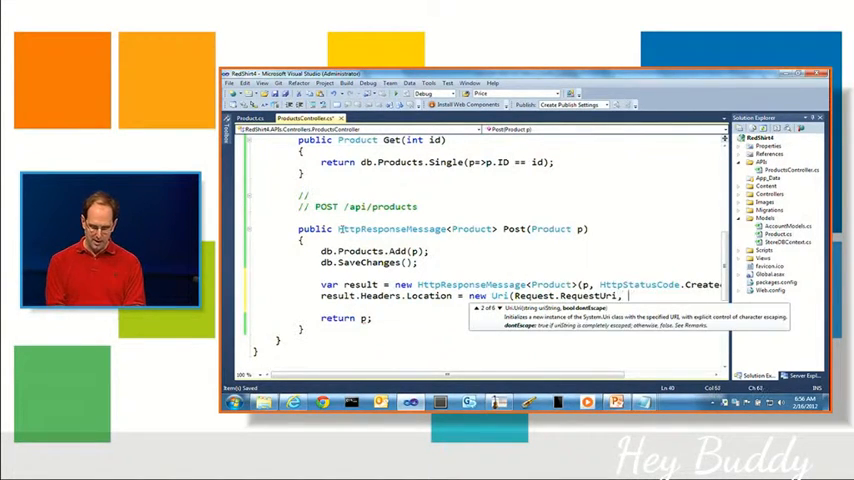
{"action": "type", "text": "/"}
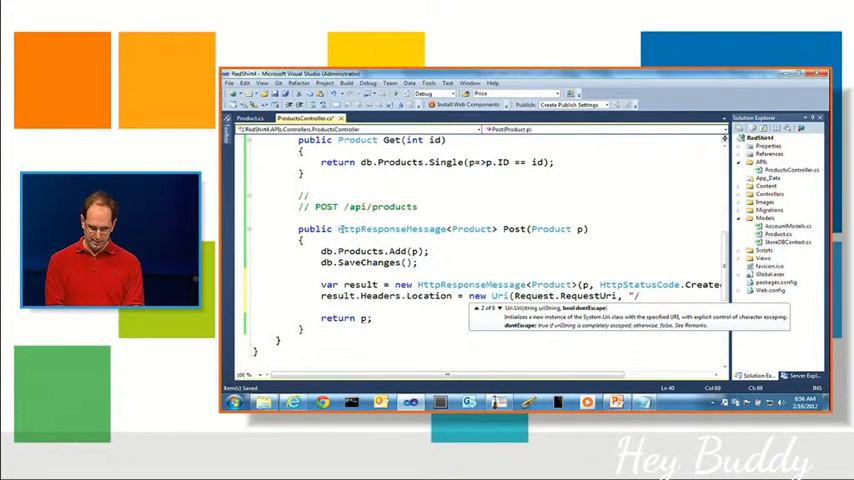
{"action": "type", "text": "/api/prducts/\" + p."}
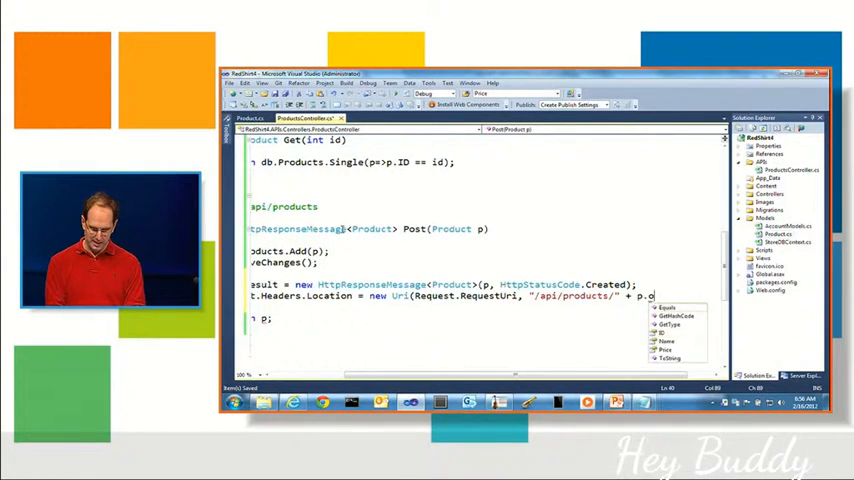
{"action": "type", "text": "ID."}
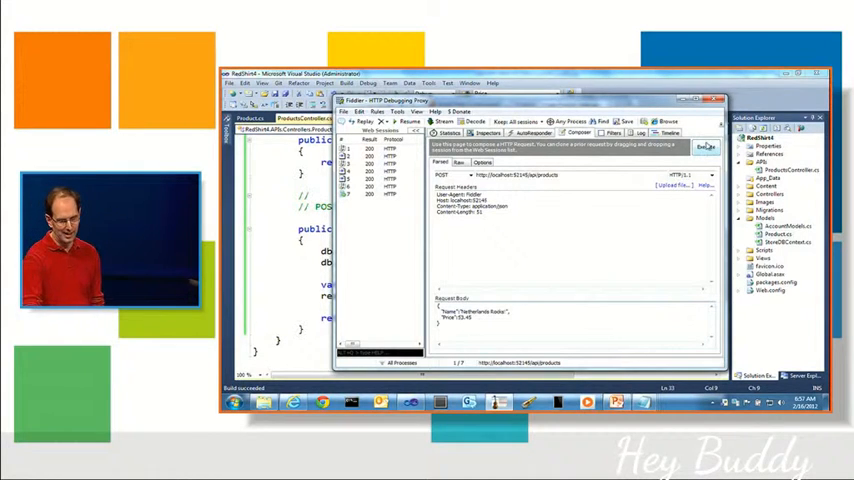
Step: Resend the product POST and open the new 201 Created session's details
{"action": "left_click", "coordinate": [705, 147]}
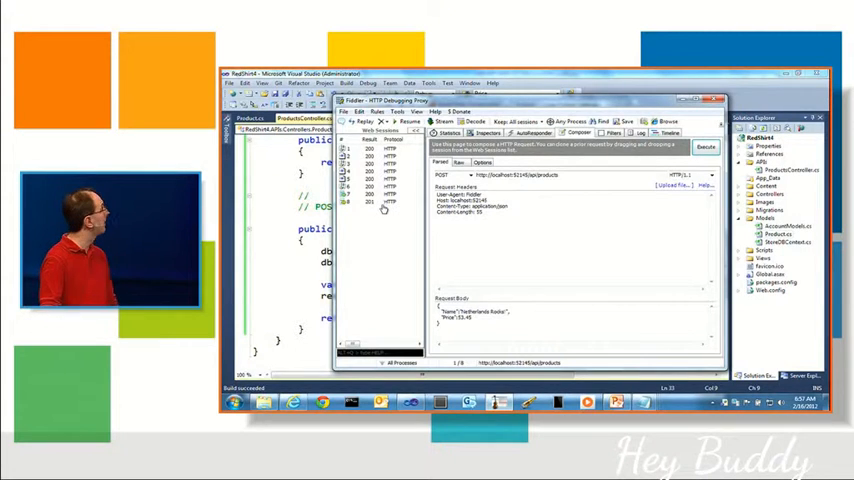
{"action": "left_click", "coordinate": [380, 203]}
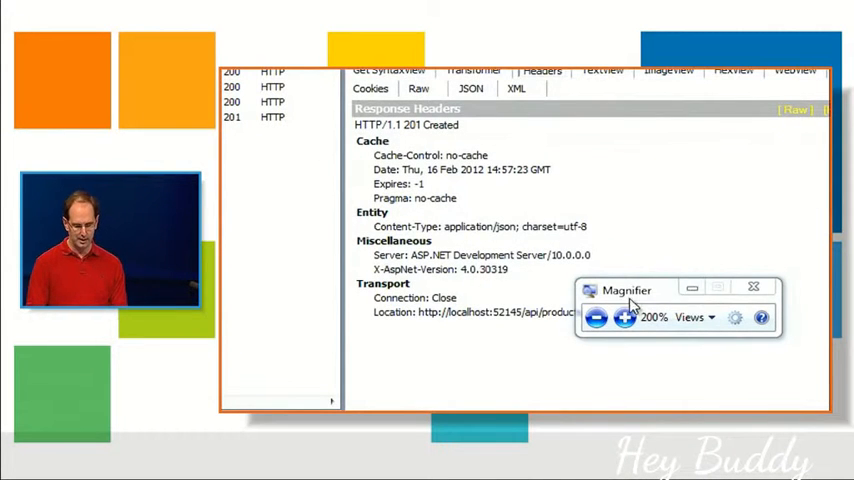
{"action": "left_click_drag", "start_coordinate": [627, 290], "coordinate": [718, 128]}
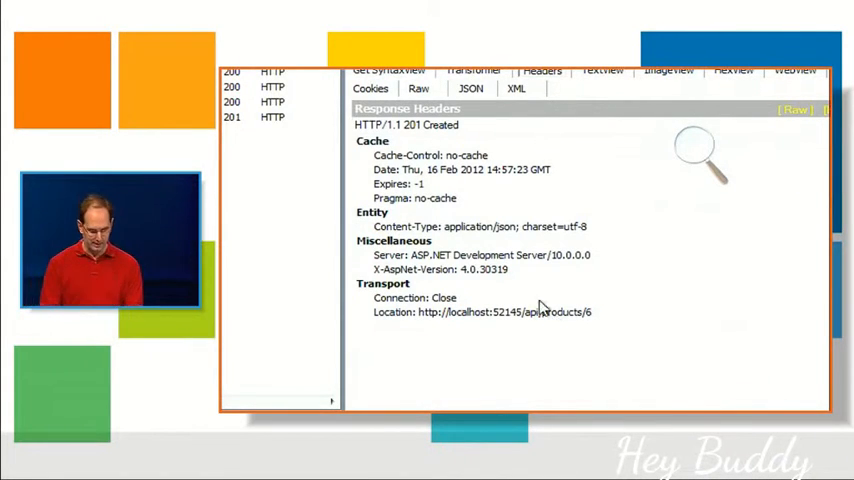
{"action": "double_click", "coordinate": [483, 312]}
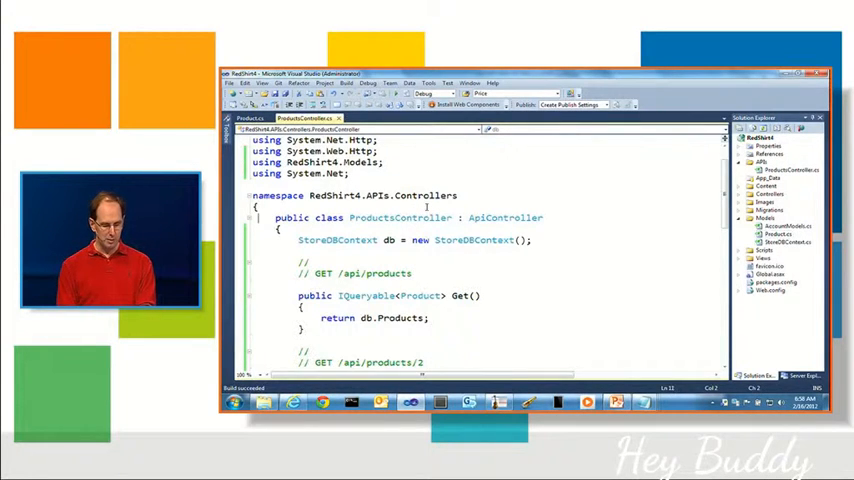
Step: Add [Authorize] to ProductsController and approve launching Visual Studio as administrator
{"action": "type", "text": "[A"}
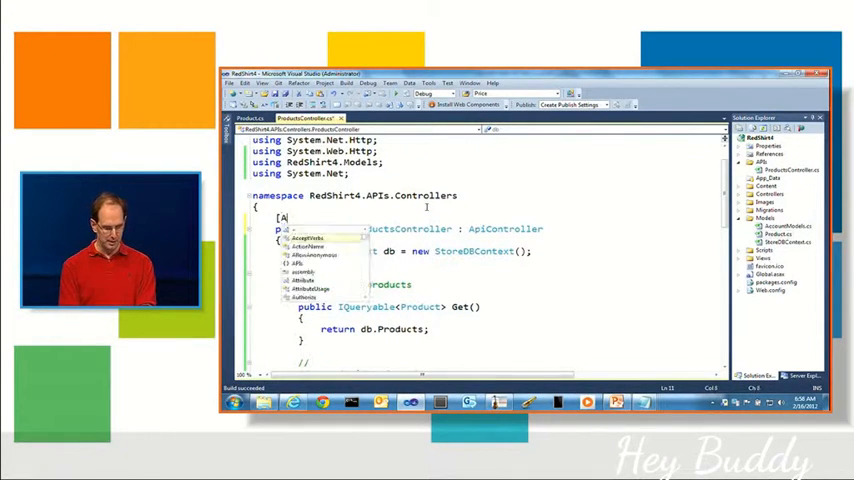
{"action": "type", "text": "Authorize"}
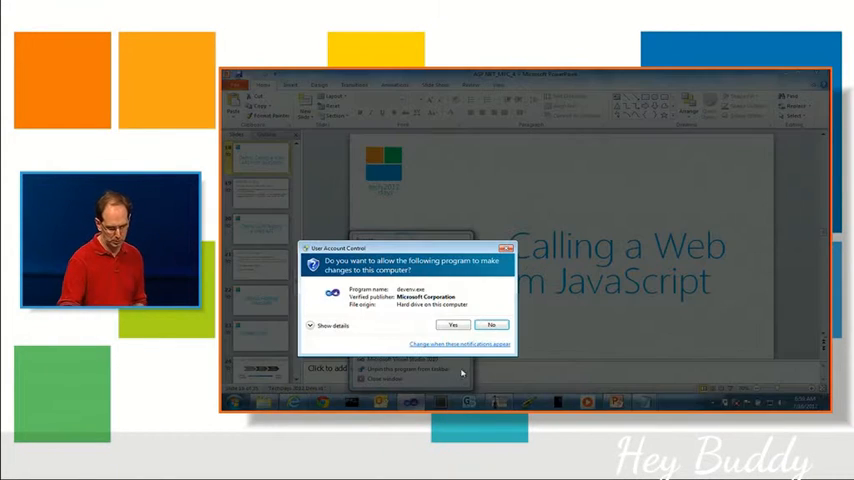
{"action": "left_click", "coordinate": [451, 324]}
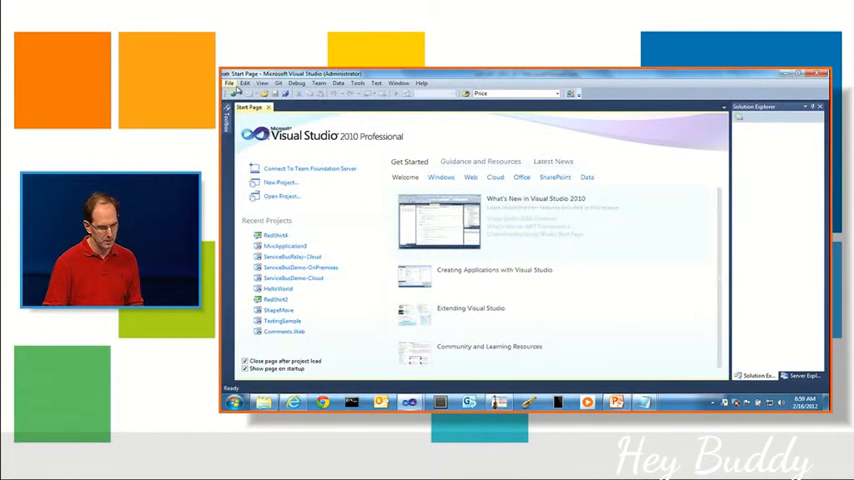
Step: Browse to MVC4 > WebAPI > CommentsDemo and open the Comments.Web solution
{"action": "left_click", "coordinate": [281, 195]}
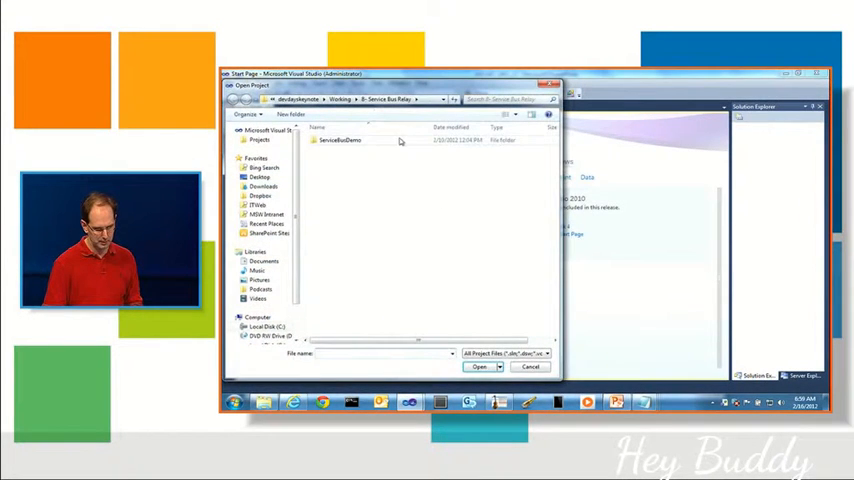
{"action": "left_click", "coordinate": [321, 99]}
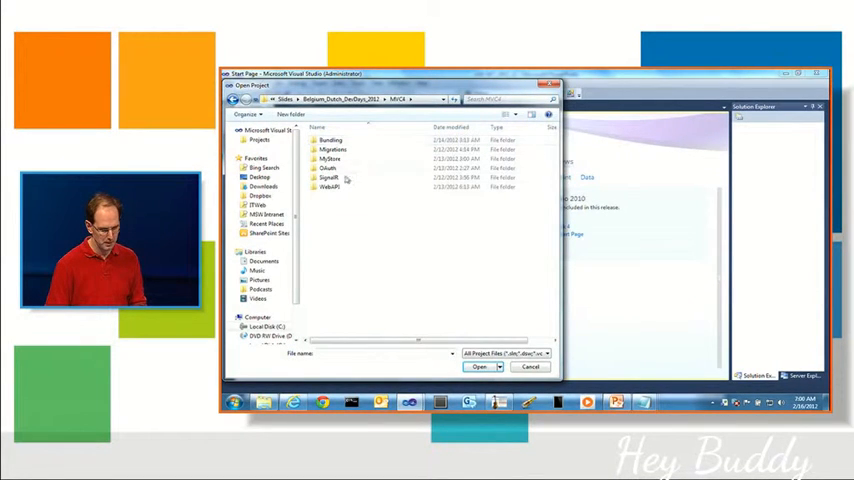
{"action": "double_click", "coordinate": [332, 187]}
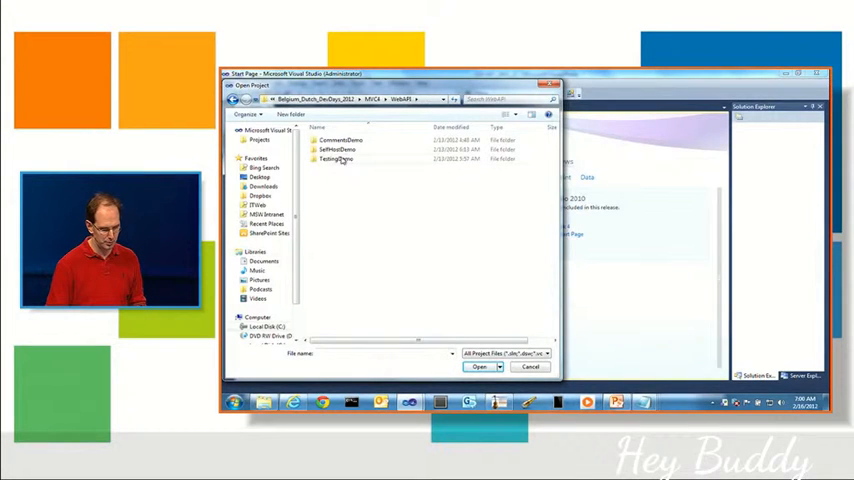
{"action": "double_click", "coordinate": [340, 140]}
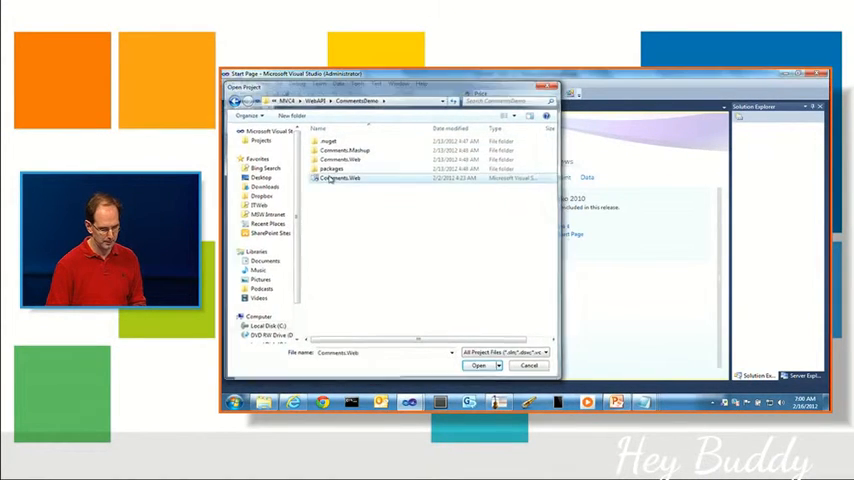
{"action": "left_click", "coordinate": [479, 365]}
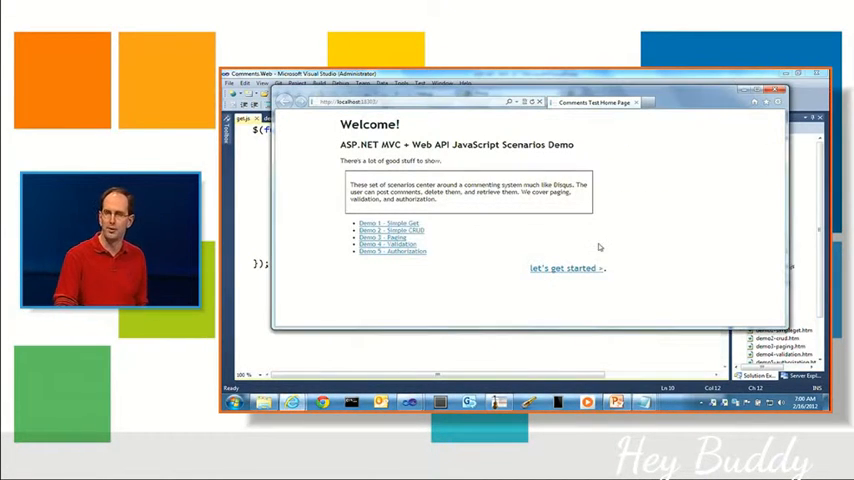
Step: Open 'Demo 1 - Simple Get' and press Go! to list the comments
{"action": "left_click", "coordinate": [385, 223]}
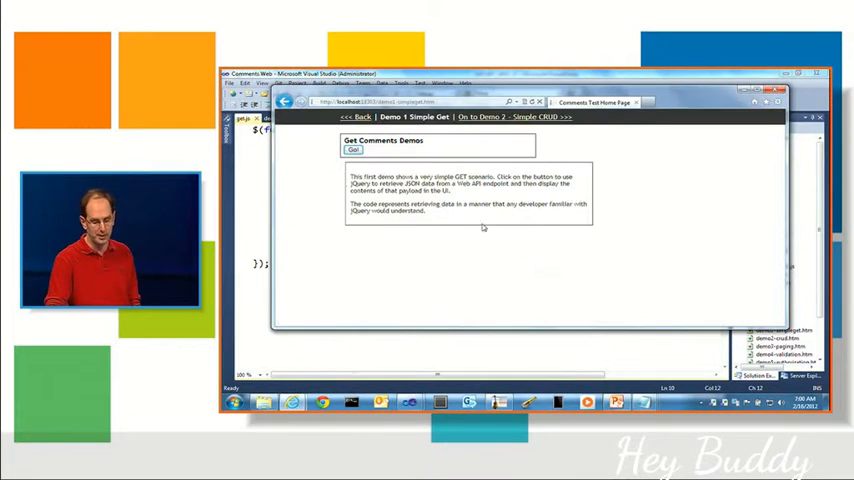
{"action": "left_click", "coordinate": [352, 150]}
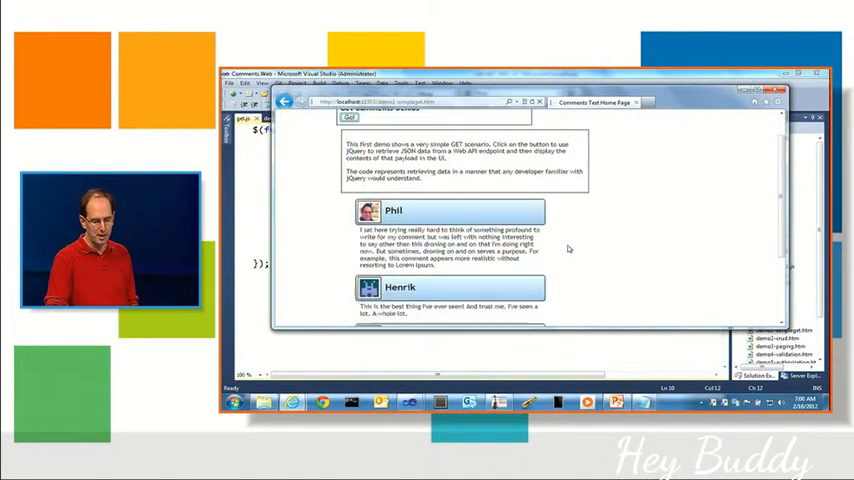
{"action": "left_click", "coordinate": [285, 101]}
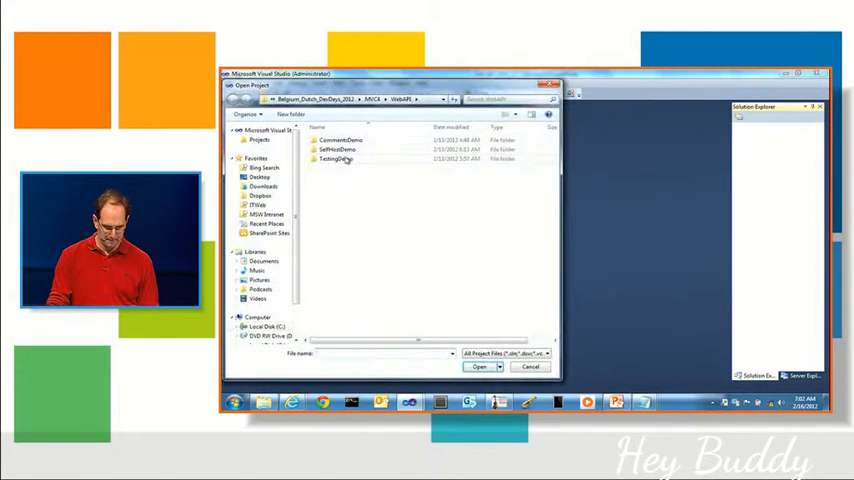
Step: Open the TestingSample solution from the TestingDemo folder
{"action": "left_click", "coordinate": [479, 367]}
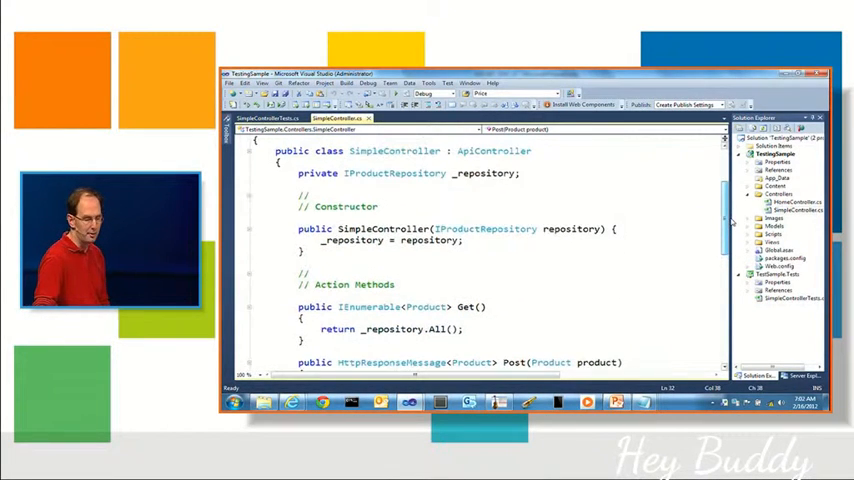
Step: Scroll SimpleControllerTests.cs down to the Post_Returns_201 test method
{"action": "scroll", "scroll_direction": "down", "scroll_amount": 3}
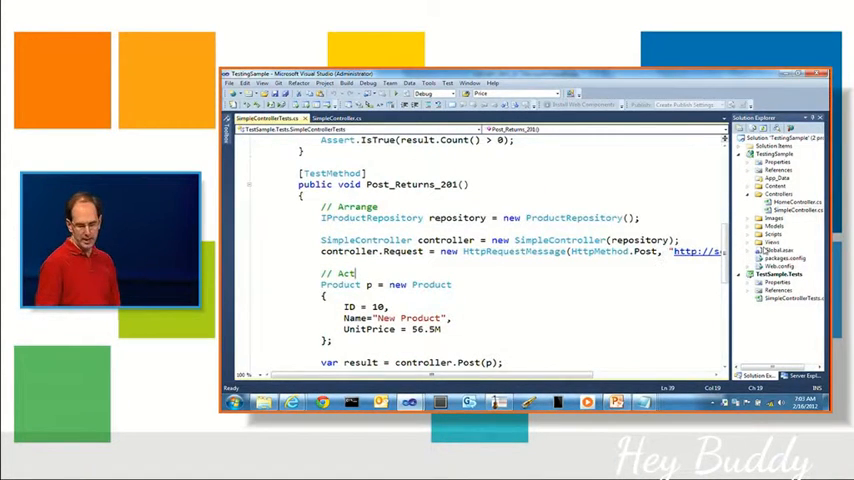
Step: Open the SelfHostDemo solution from the SelfHostDemo folder
{"action": "scroll", "scroll_direction": "down", "scroll_amount": 3}
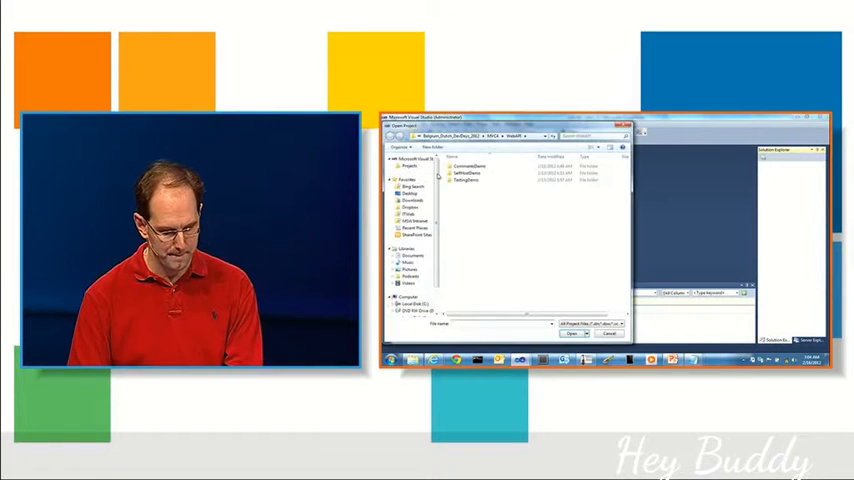
{"action": "double_click", "coordinate": [468, 166]}
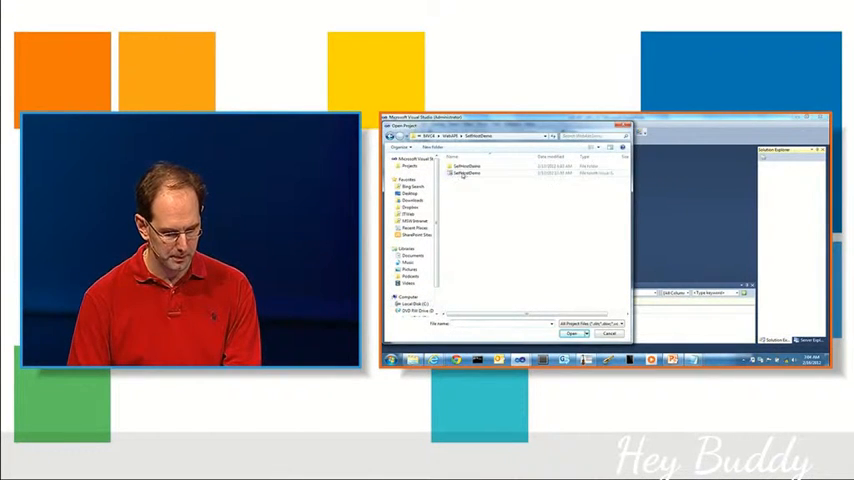
{"action": "left_click", "coordinate": [572, 333]}
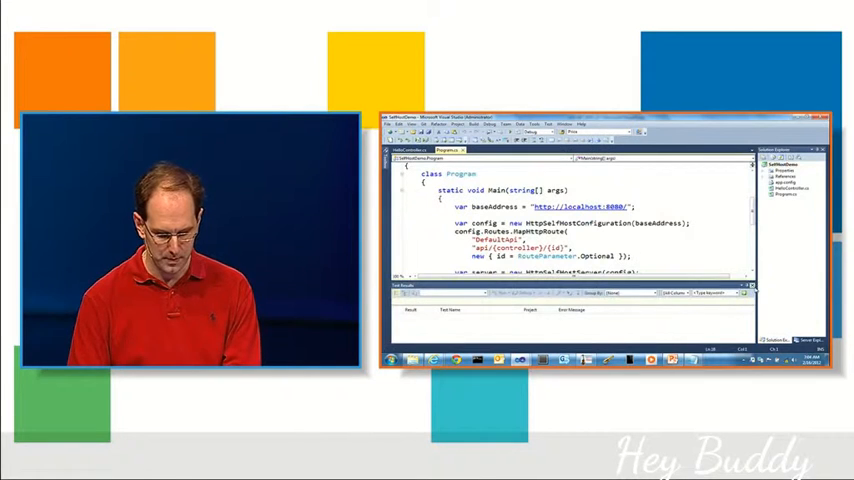